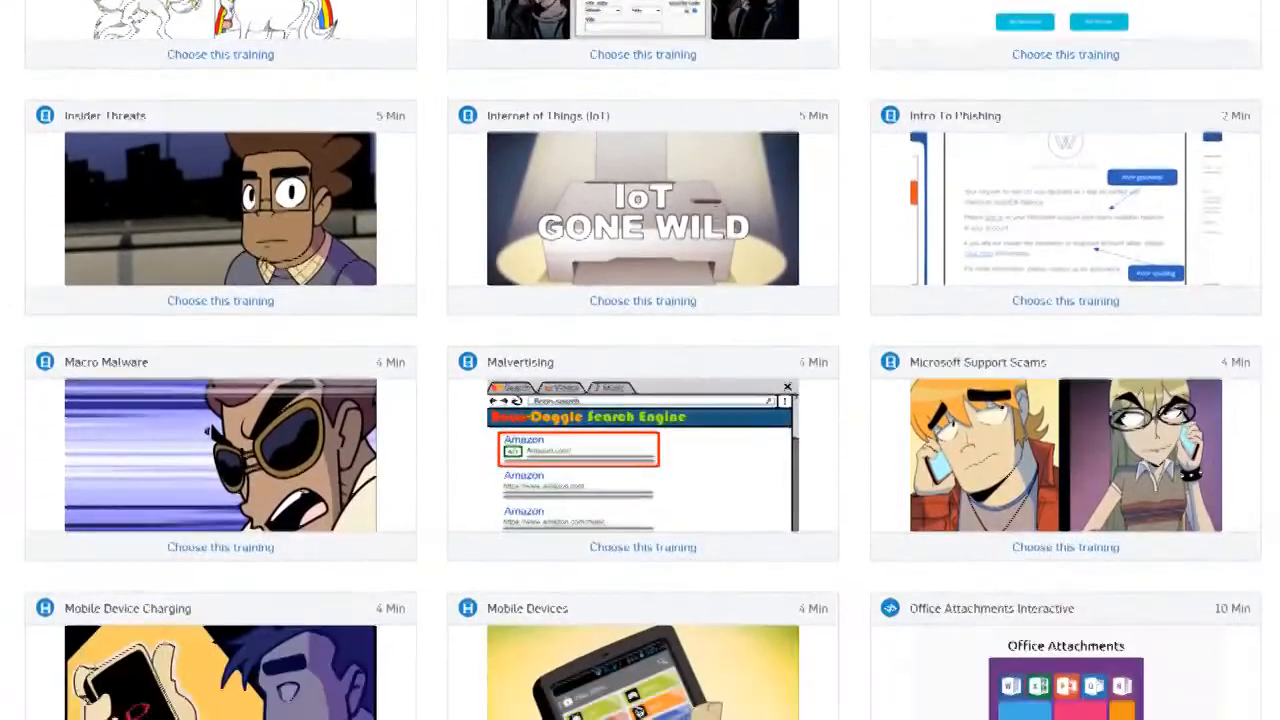
- Browse the training catalog, then report the suspicious security alert email via the Outlook Report Message add-in
scroll("down", 3)
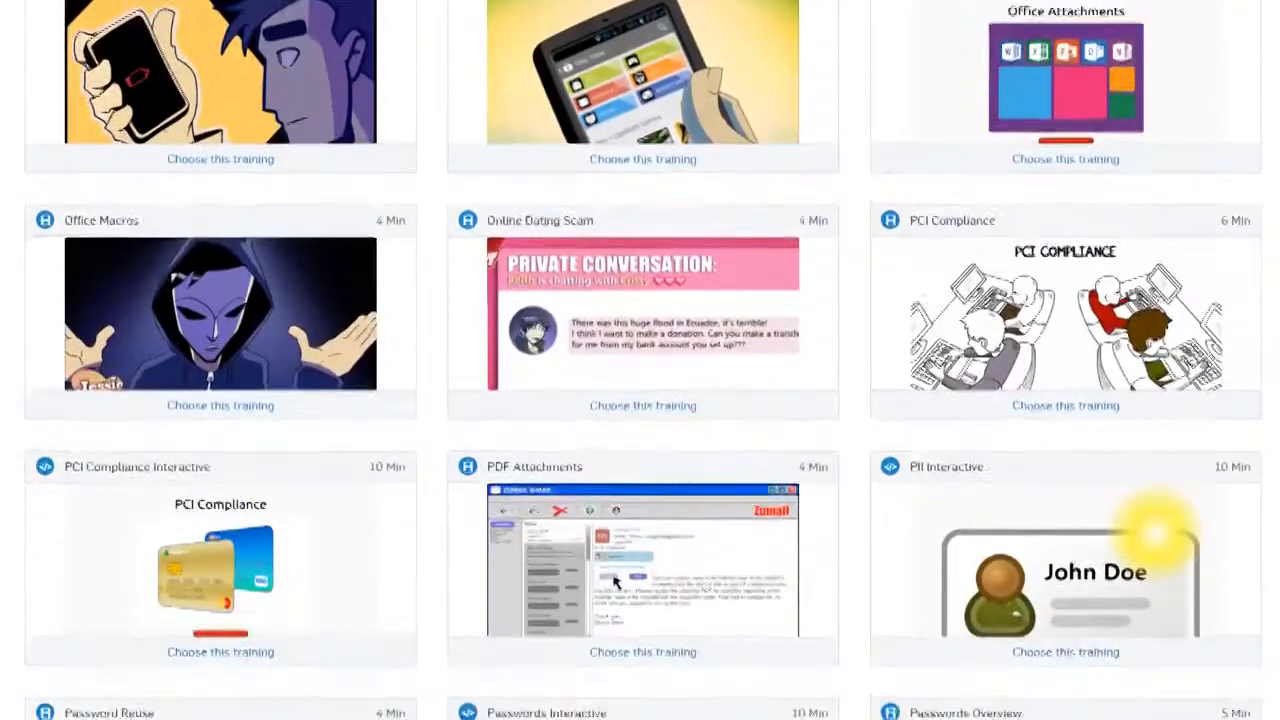
scroll("down", 3)
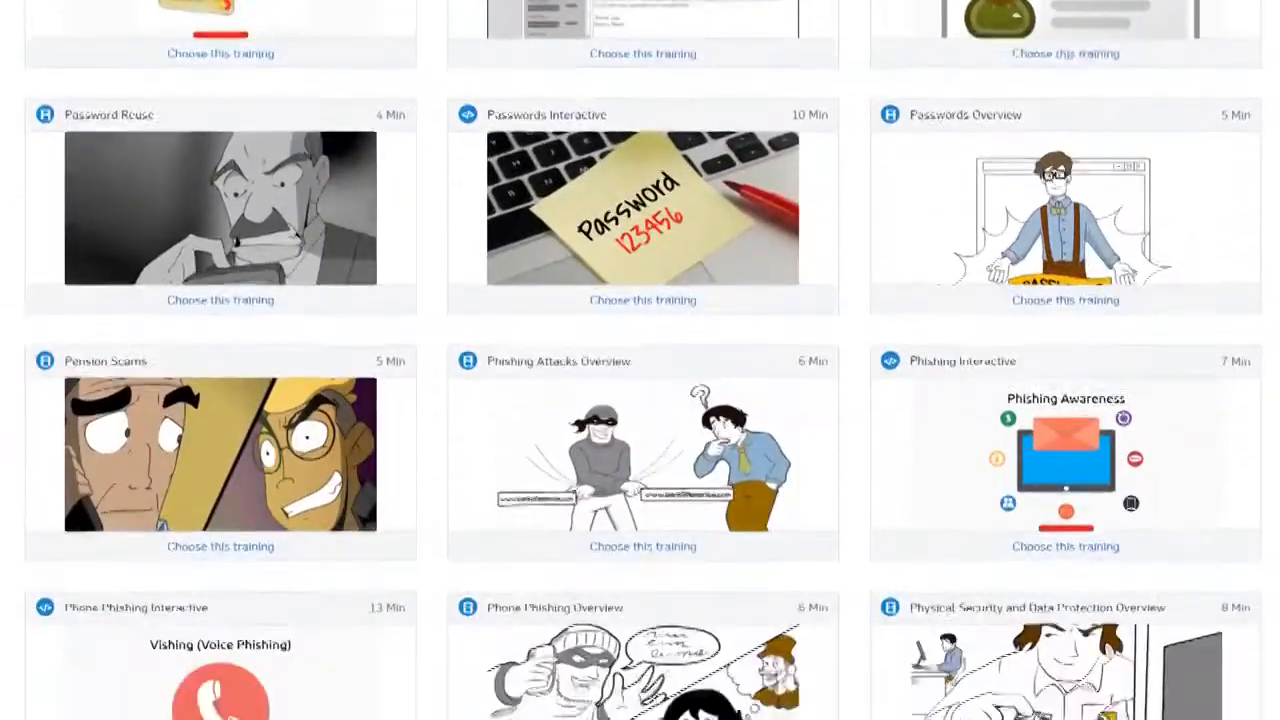
scroll("down", 3)
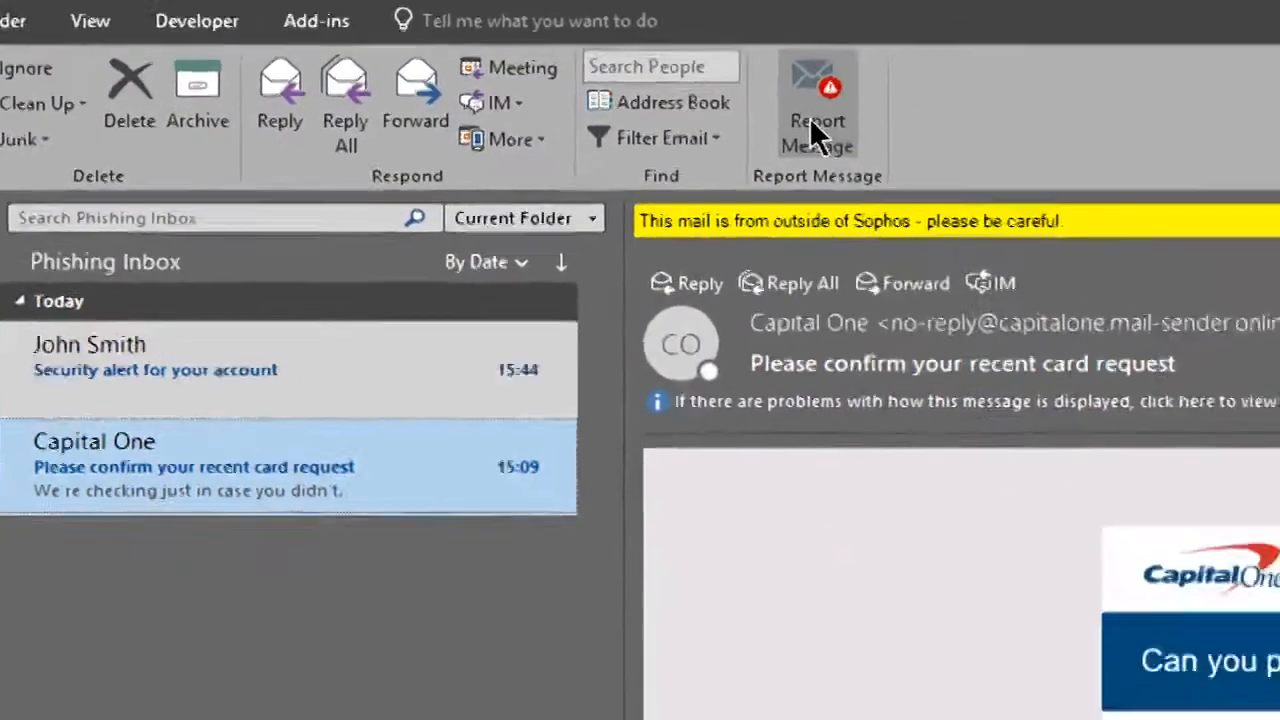
left_click(816, 120)
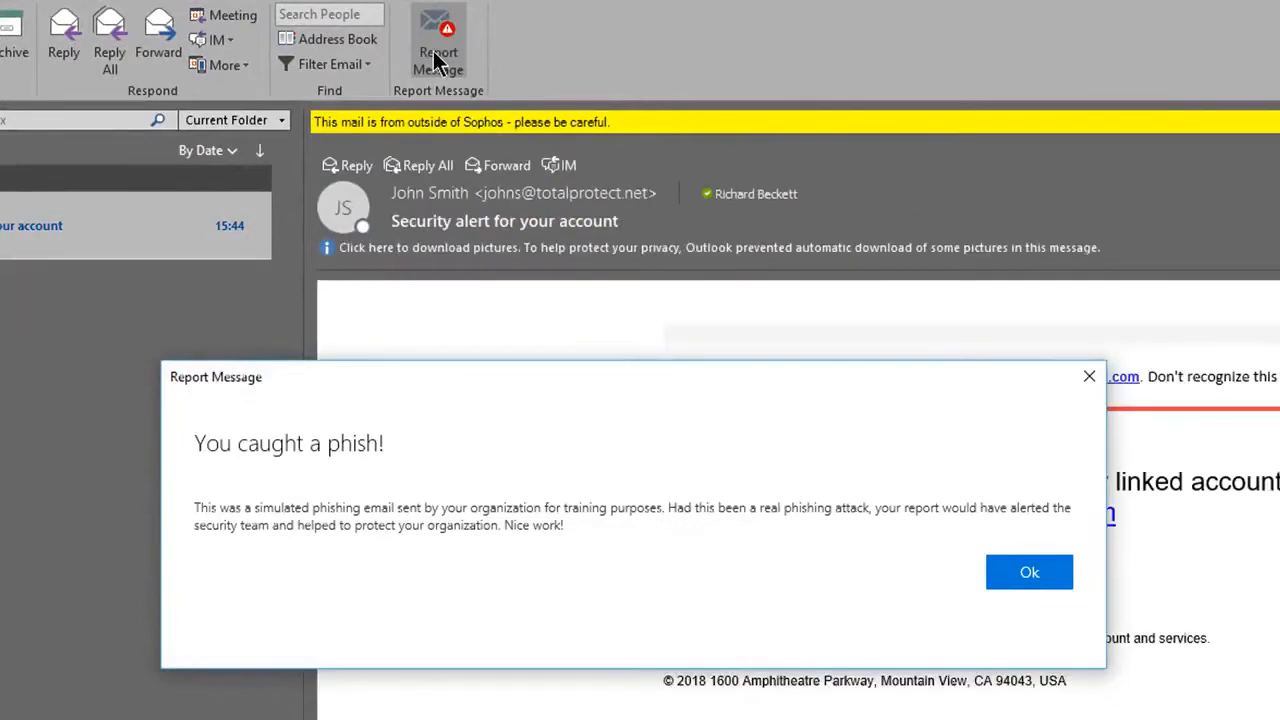
- Dismiss the 'You caught a phish!' simulated-phish confirmation with OK
left_click(1028, 572)
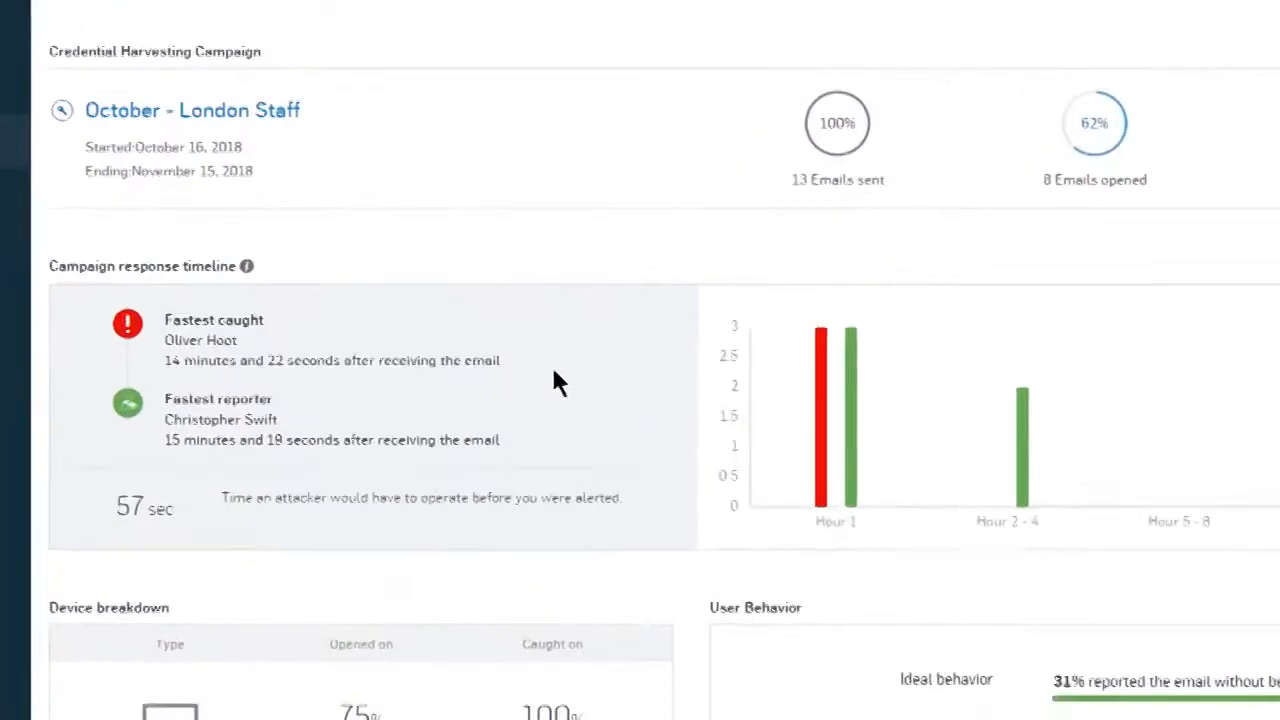
- Review the campaign's timeline, device breakdown and user behavior, then return to the Dashboard
scroll("down", 3)
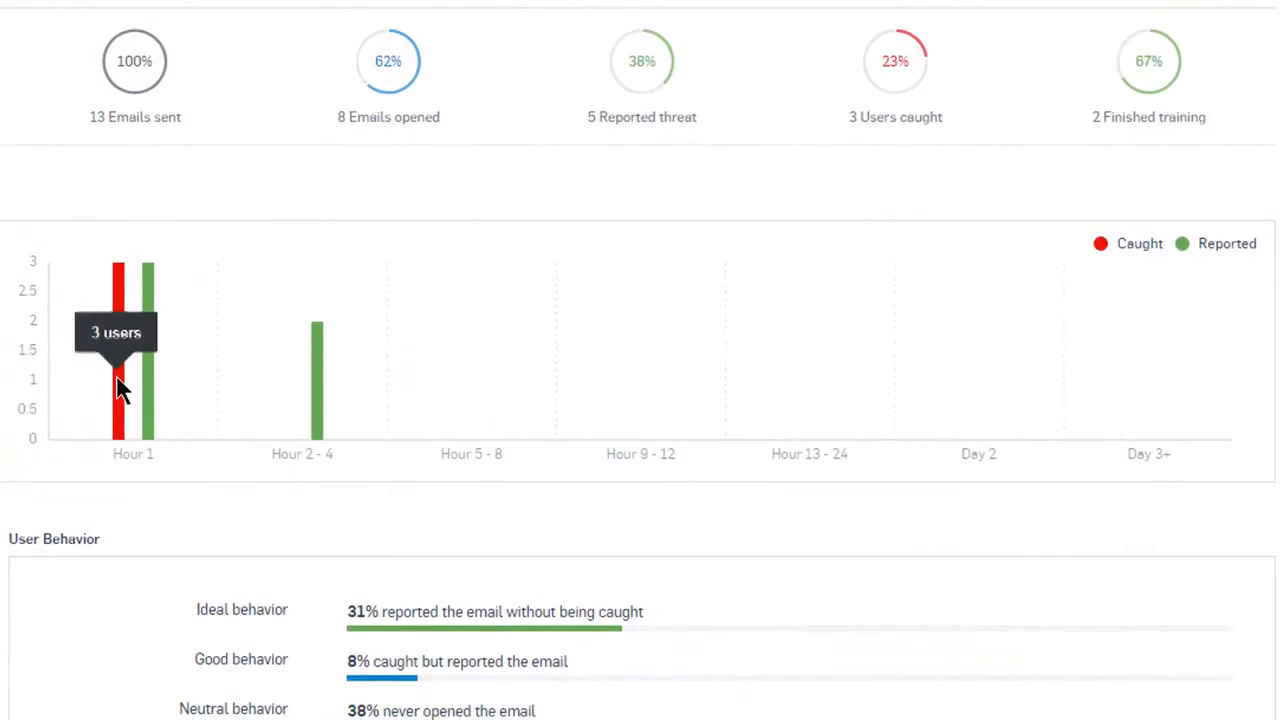
scroll("down", 3)
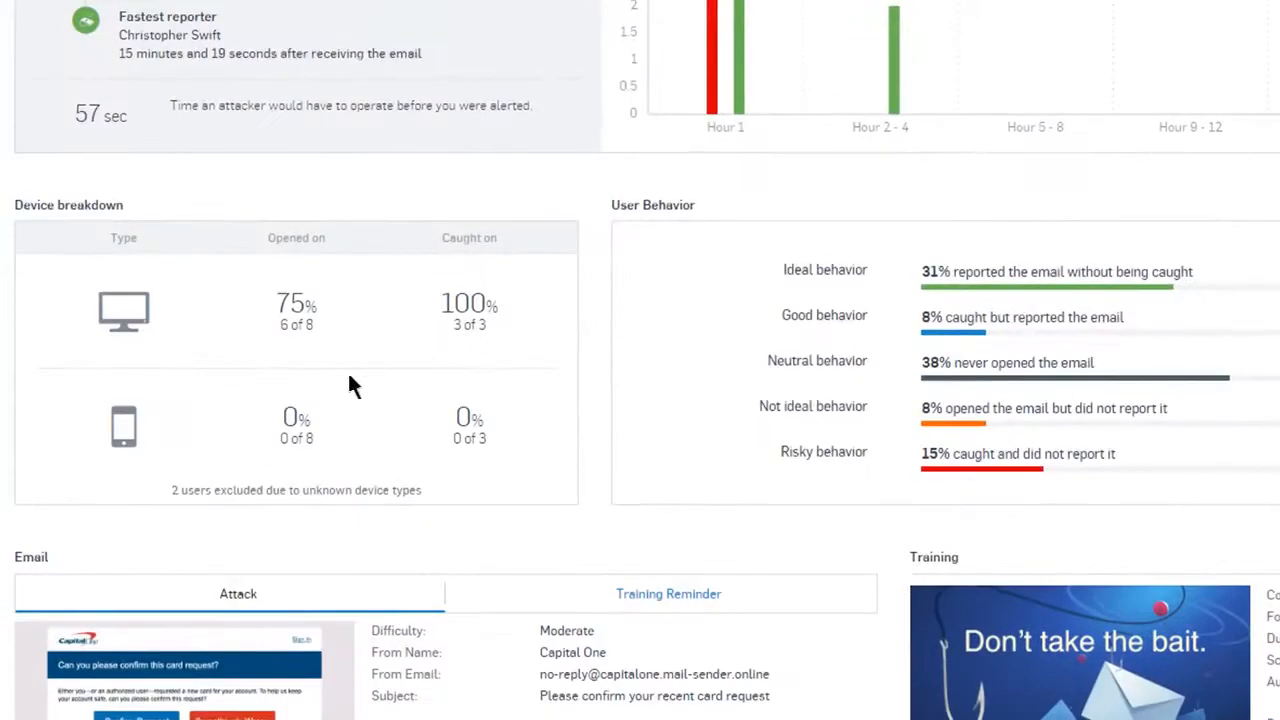
mouse_move(180, 384)
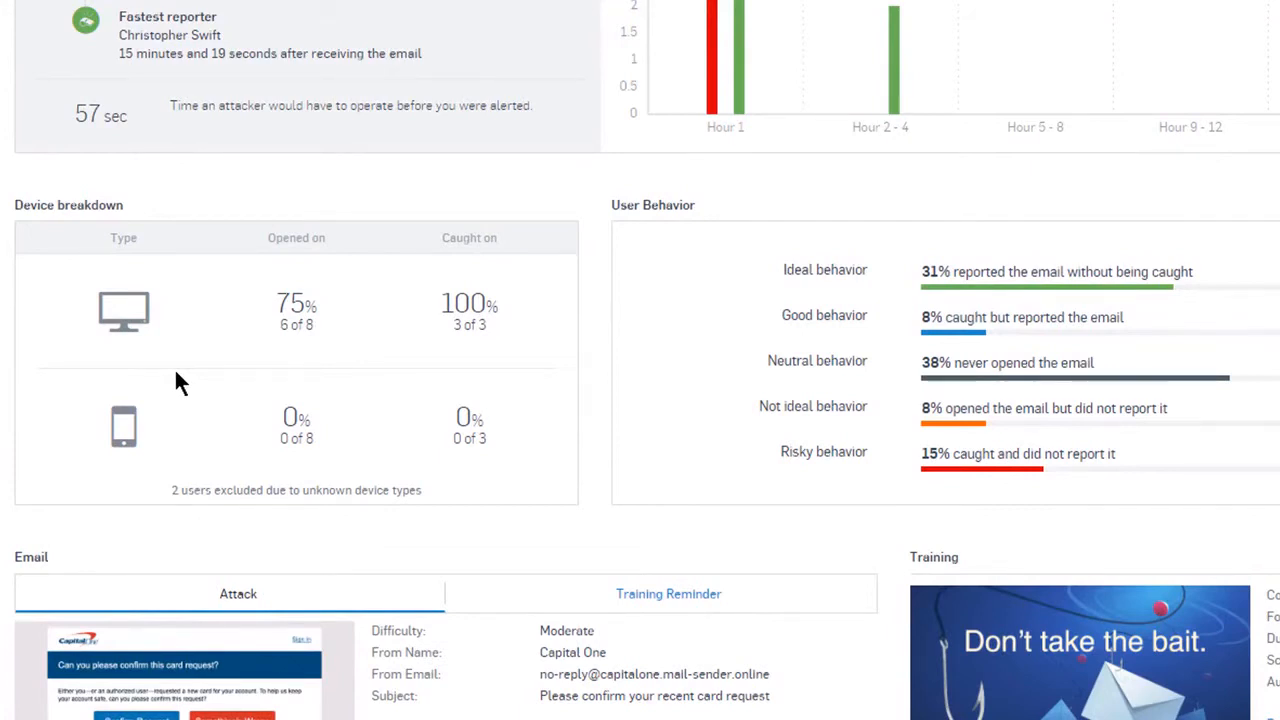
mouse_move(576, 410)
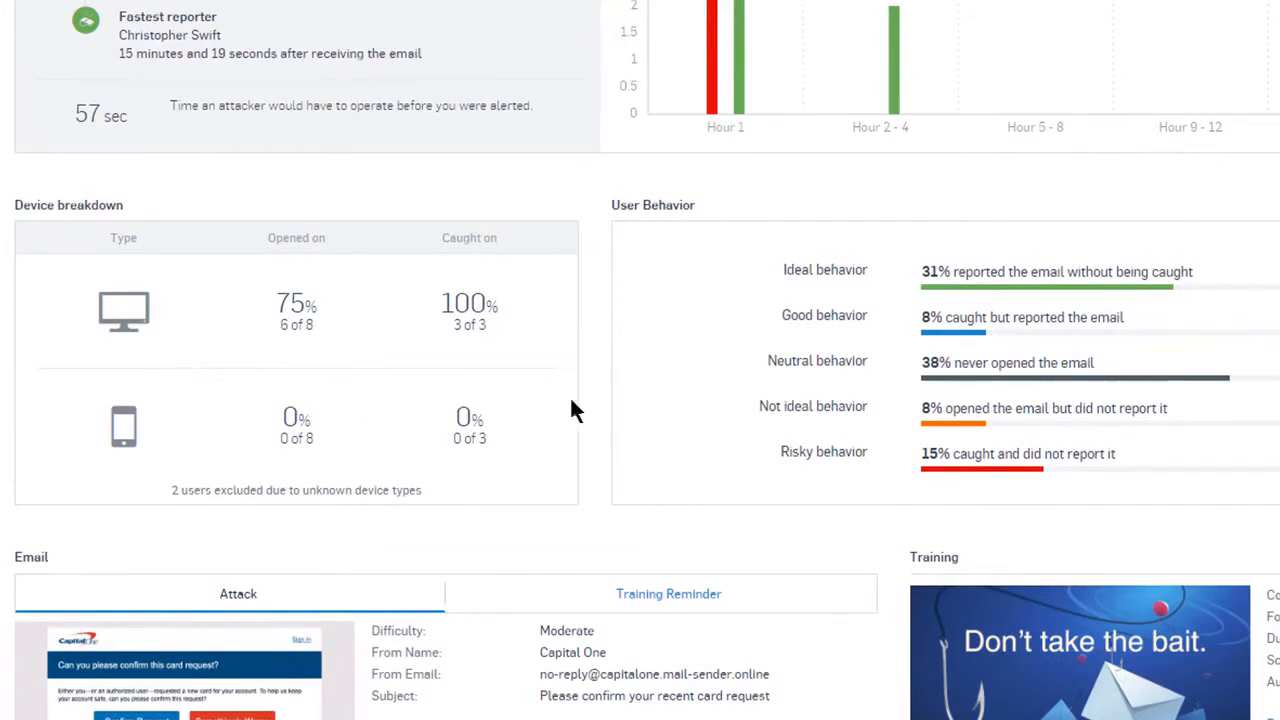
mouse_move(918, 300)
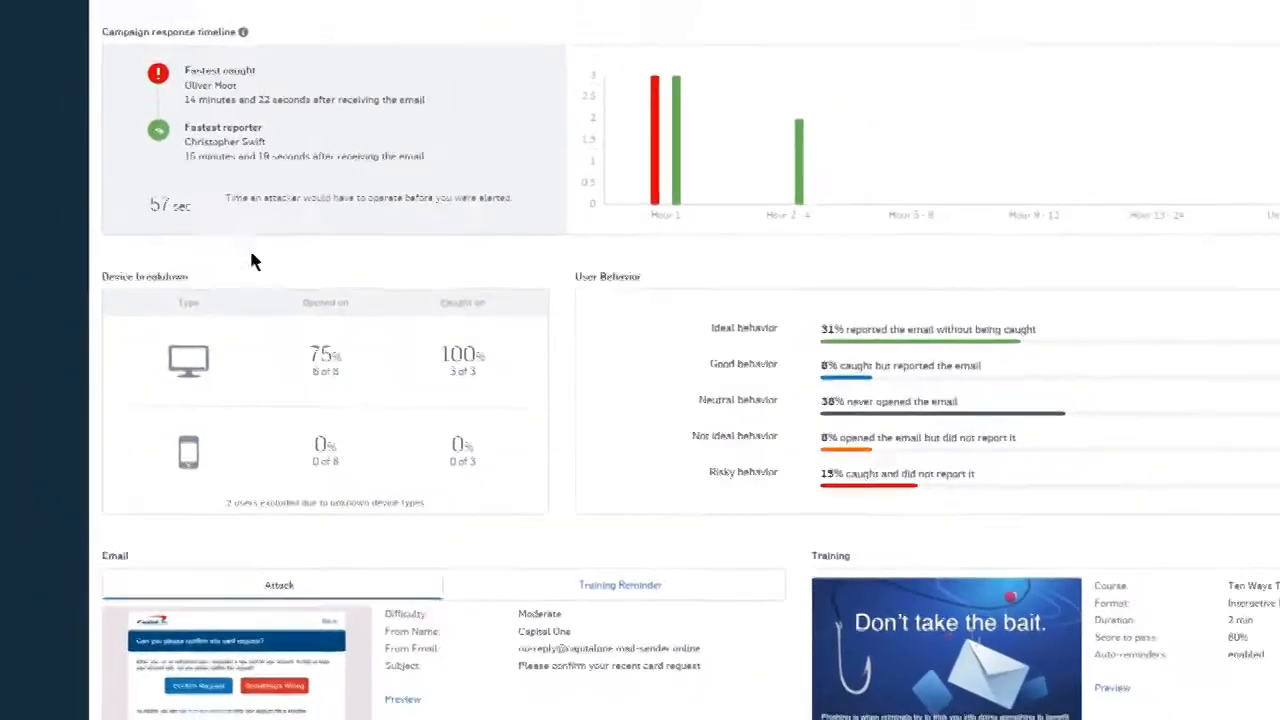
left_click(58, 152)
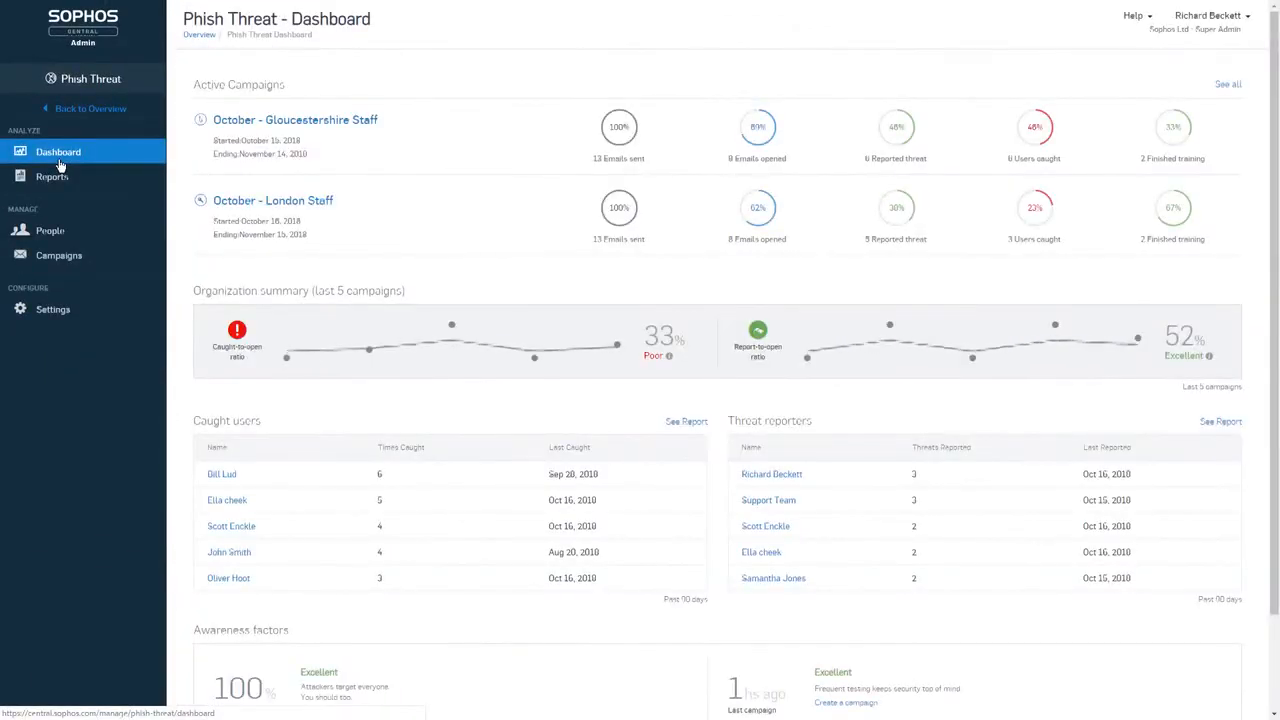